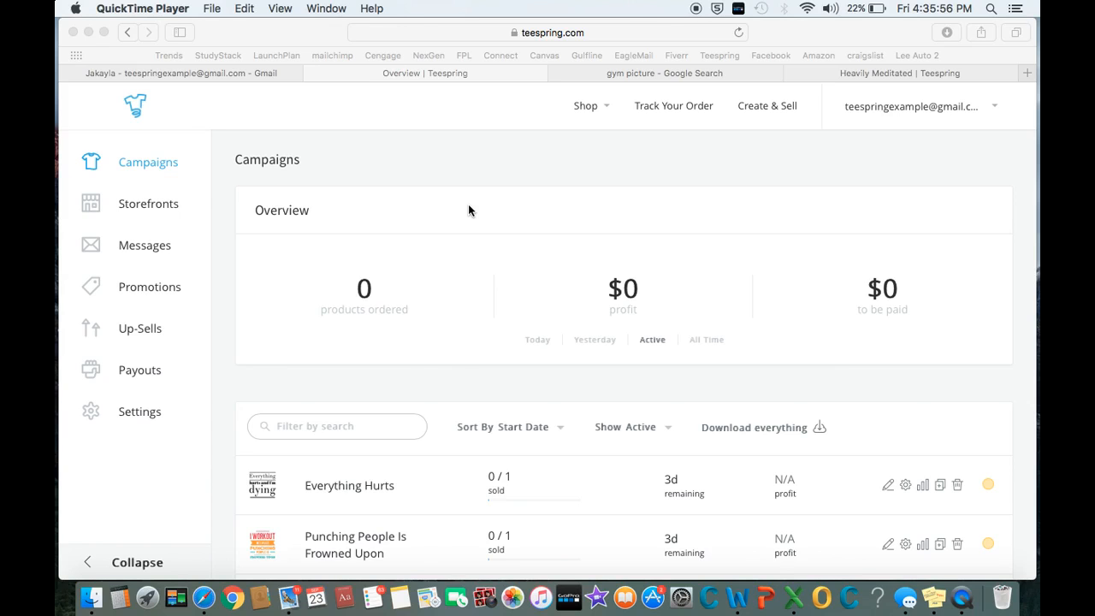
# Scroll away the Teespring Campaigns page in Safari to reveal the desktop and sticky note
pyautogui.scroll(-3)
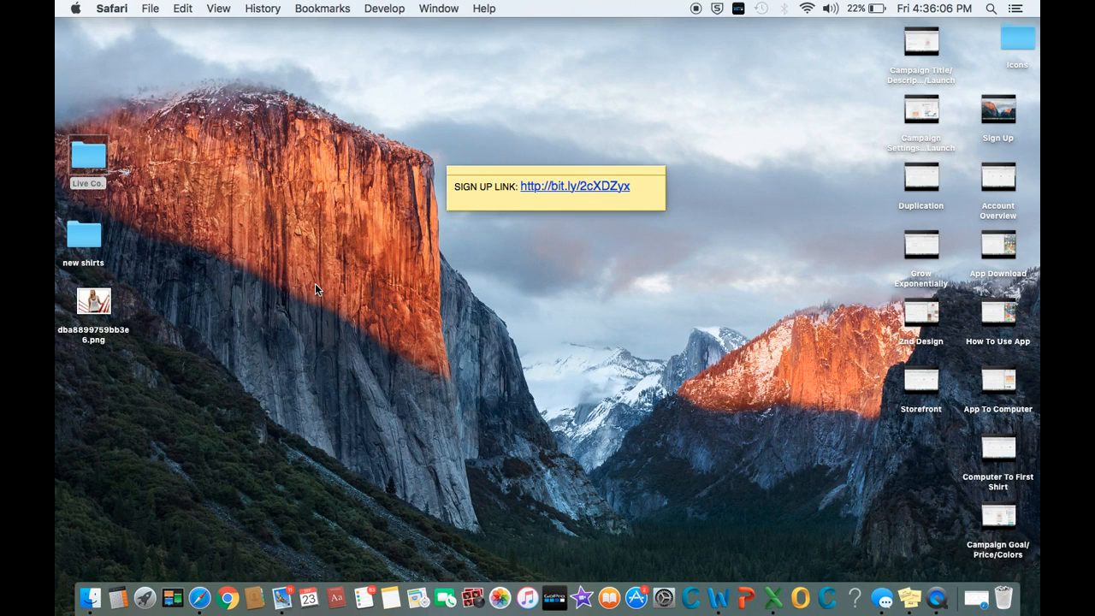
pyautogui.click(88, 158)
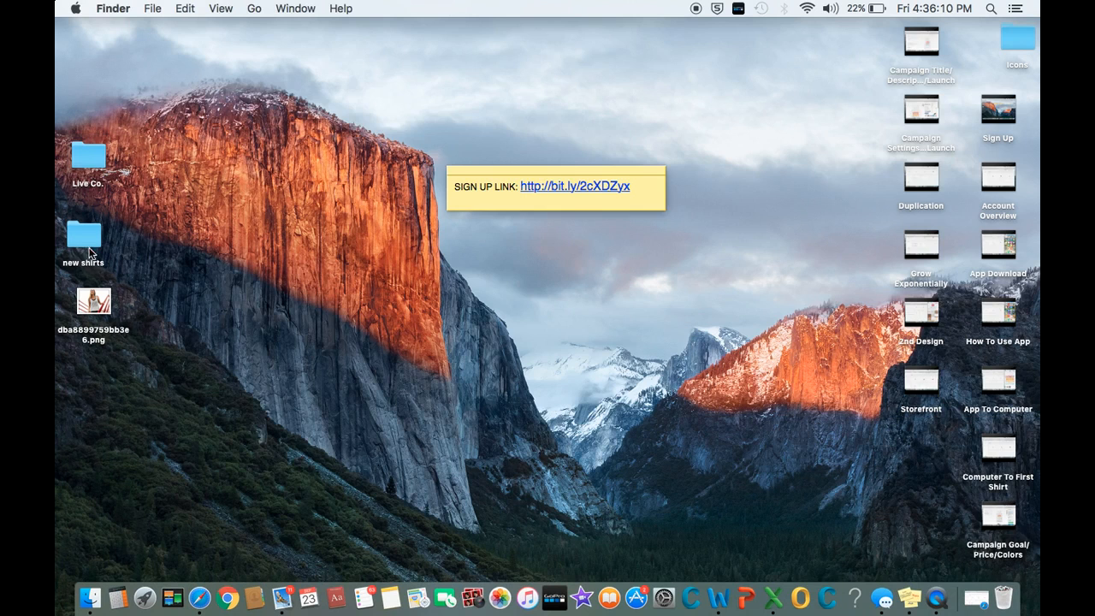
pyautogui.doubleClick(83, 233)
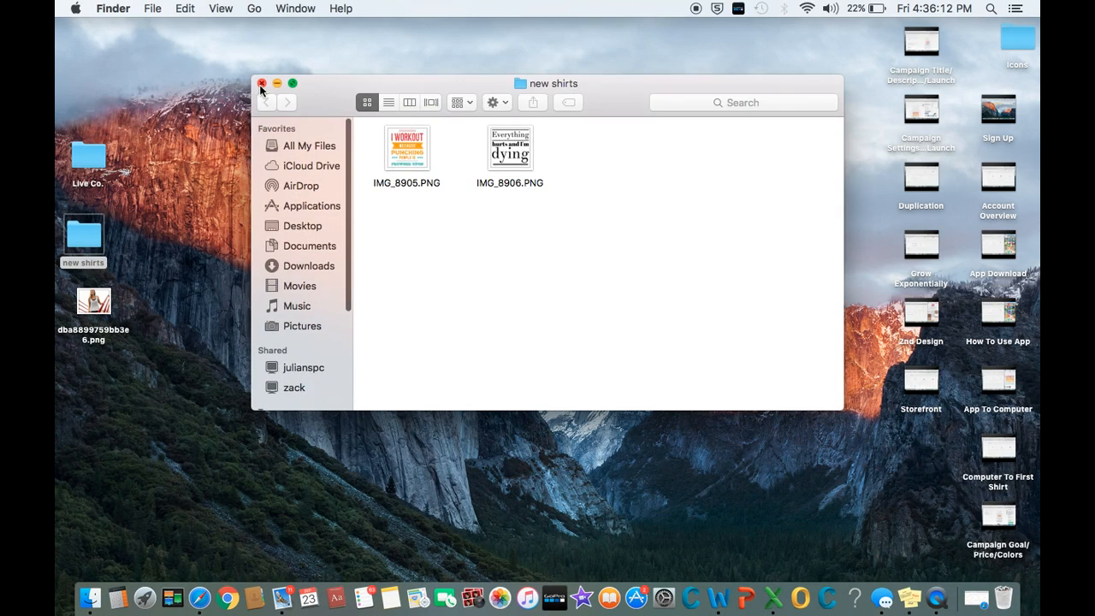
pyautogui.click(262, 82)
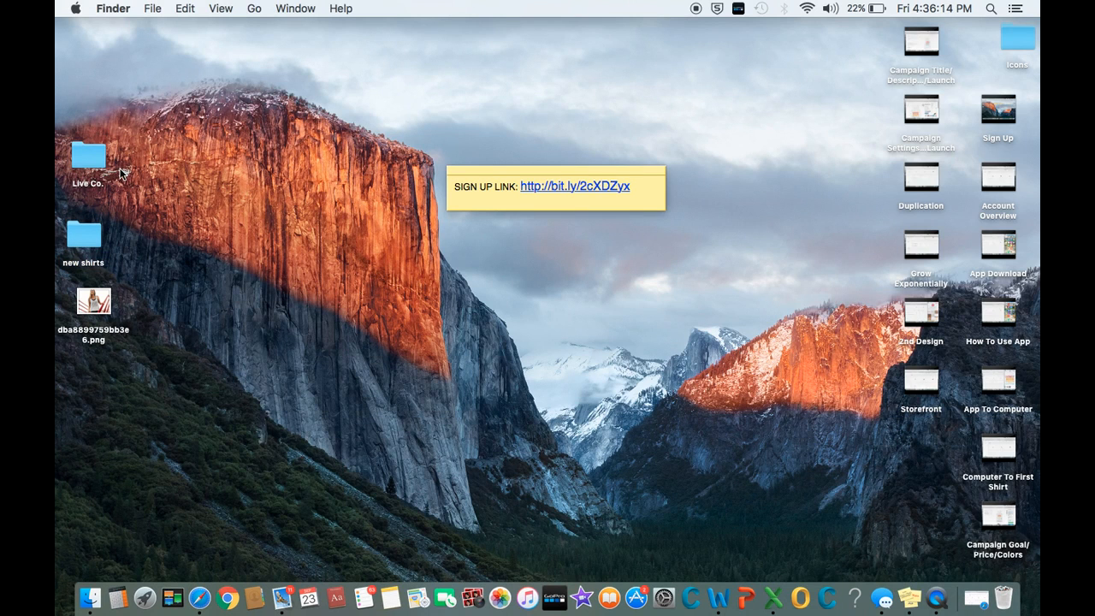
pyautogui.moveTo(96, 160)
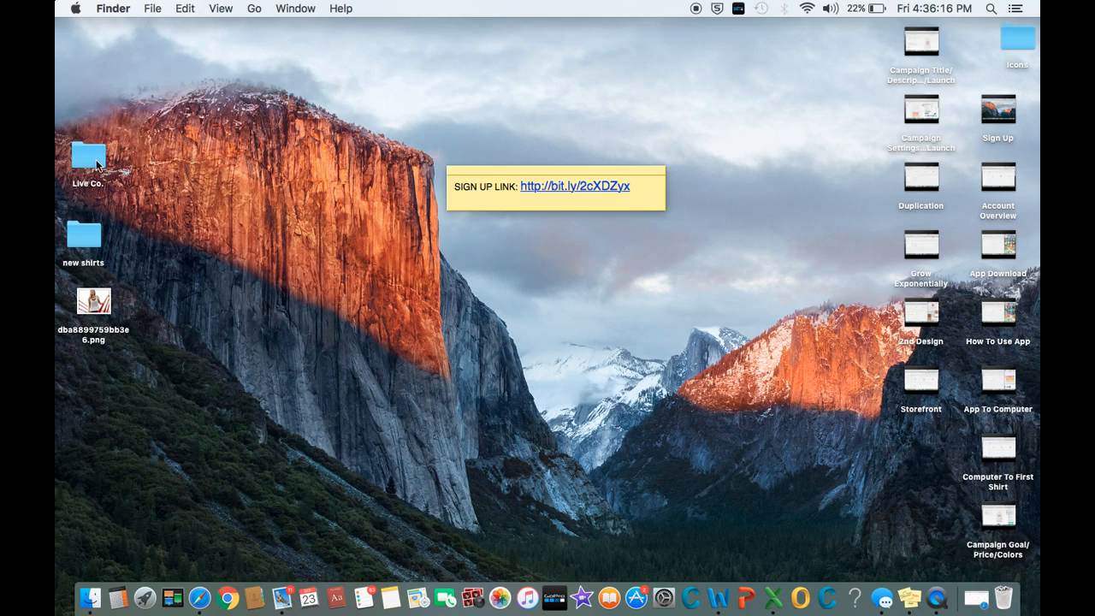
# Open the Live Co. folder and drag the desktop png image into it
pyautogui.doubleClick(86, 156)
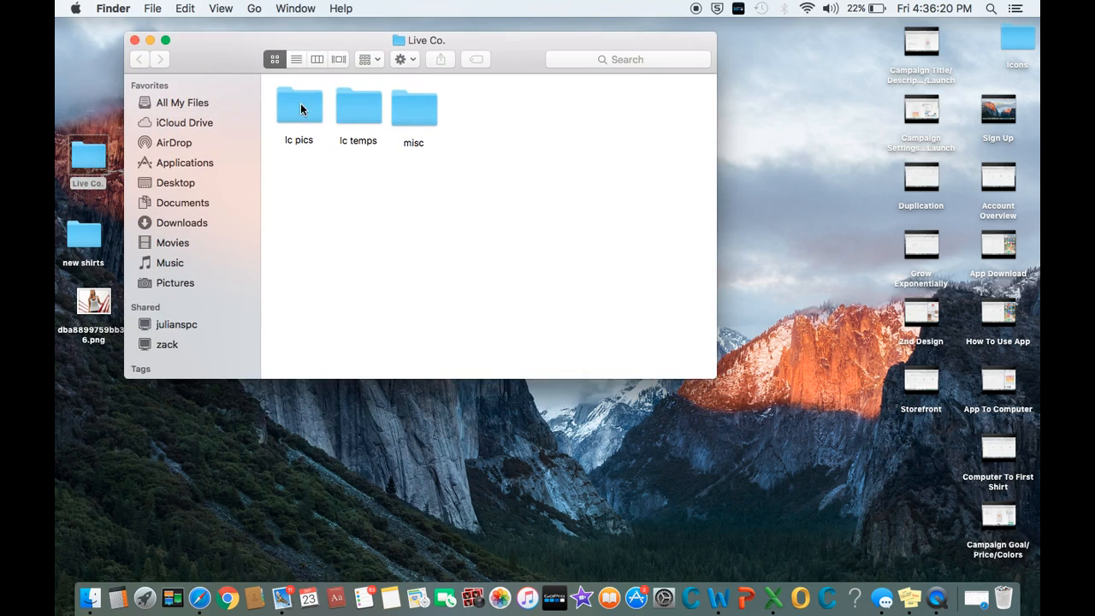
pyautogui.click(85, 306)
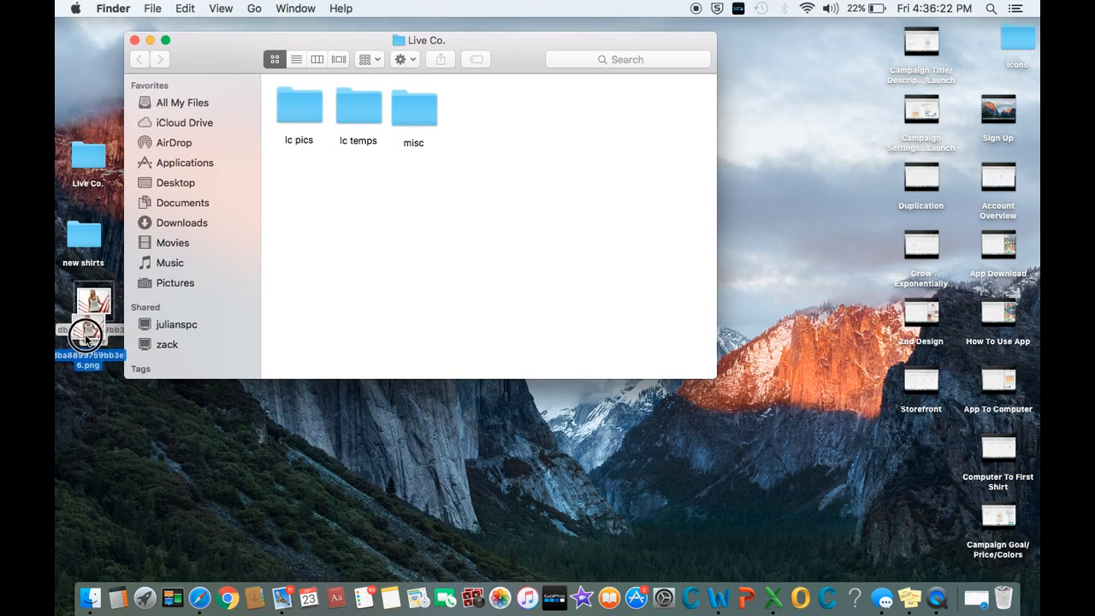
pyautogui.moveTo(86, 333); pyautogui.dragTo(257, 163)
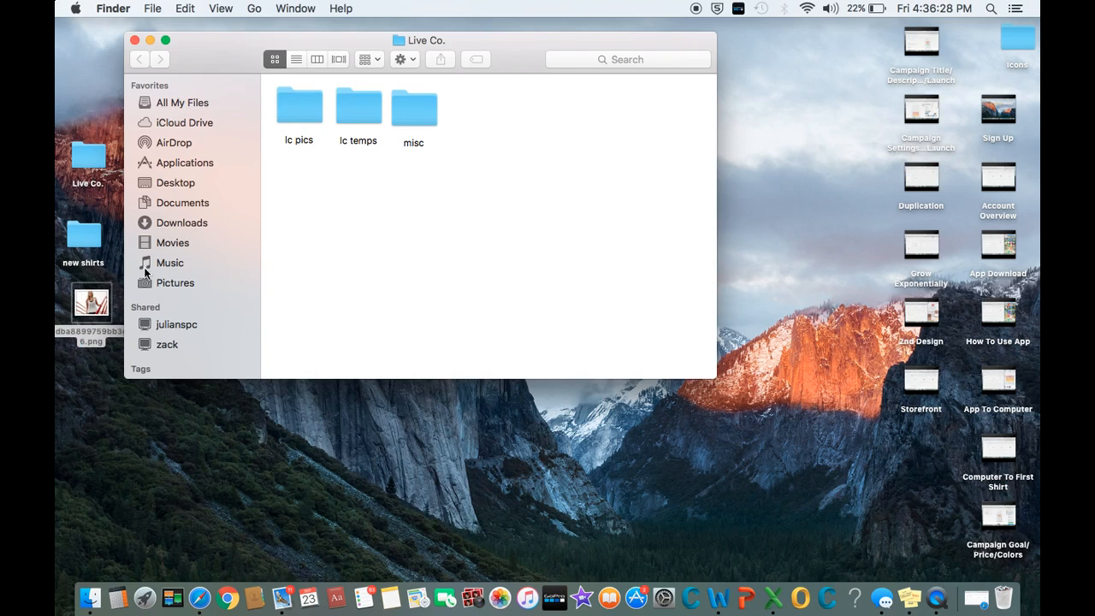
pyautogui.moveTo(97, 307)
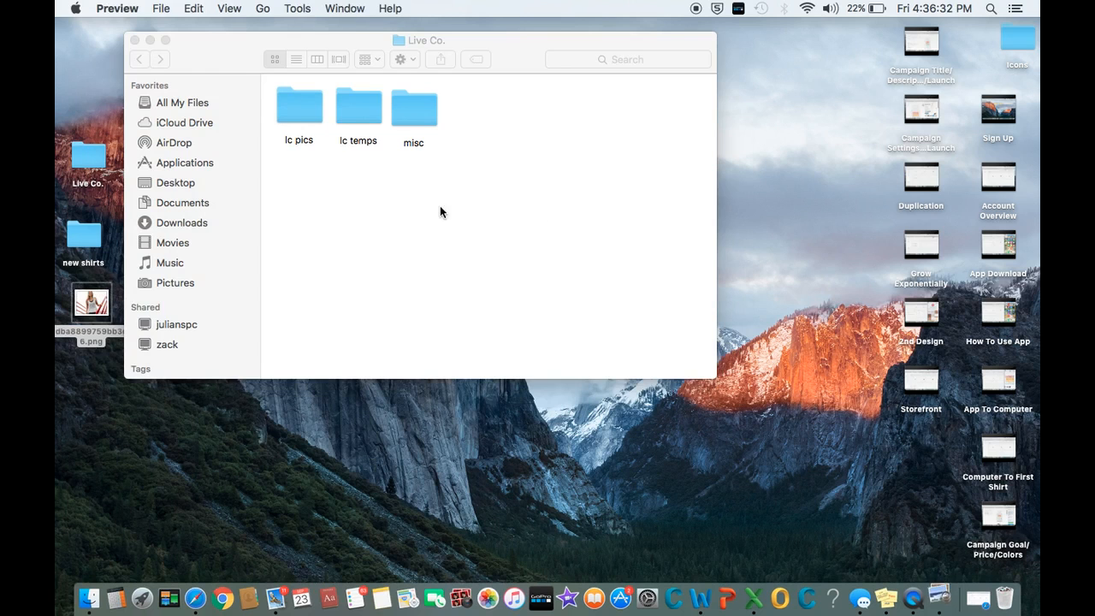
pyautogui.doubleClick(89, 304)
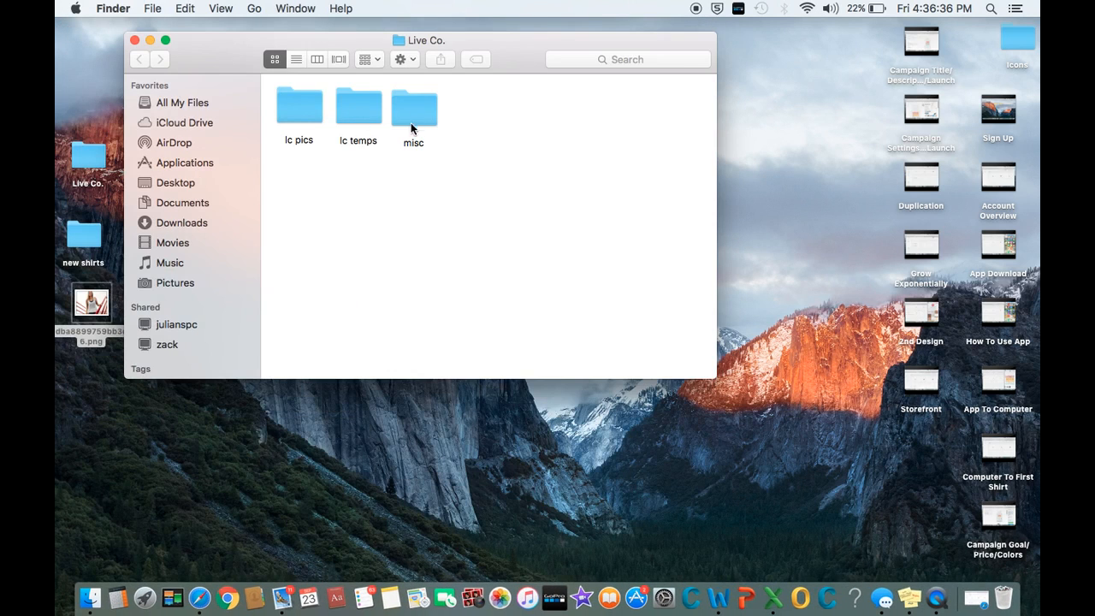
pyautogui.doubleClick(358, 106)
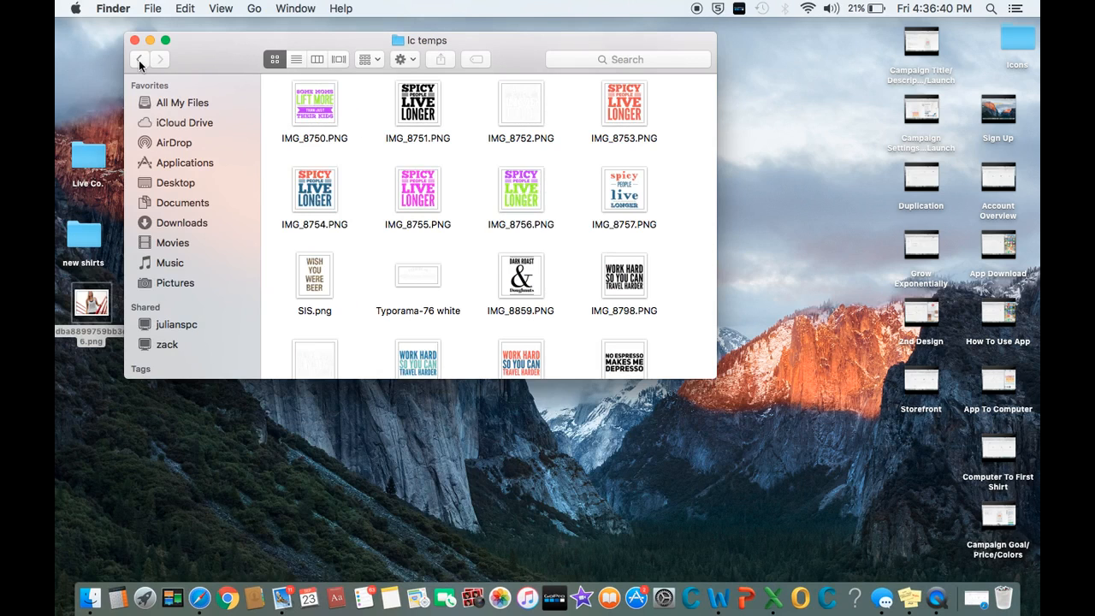
pyautogui.click(139, 59)
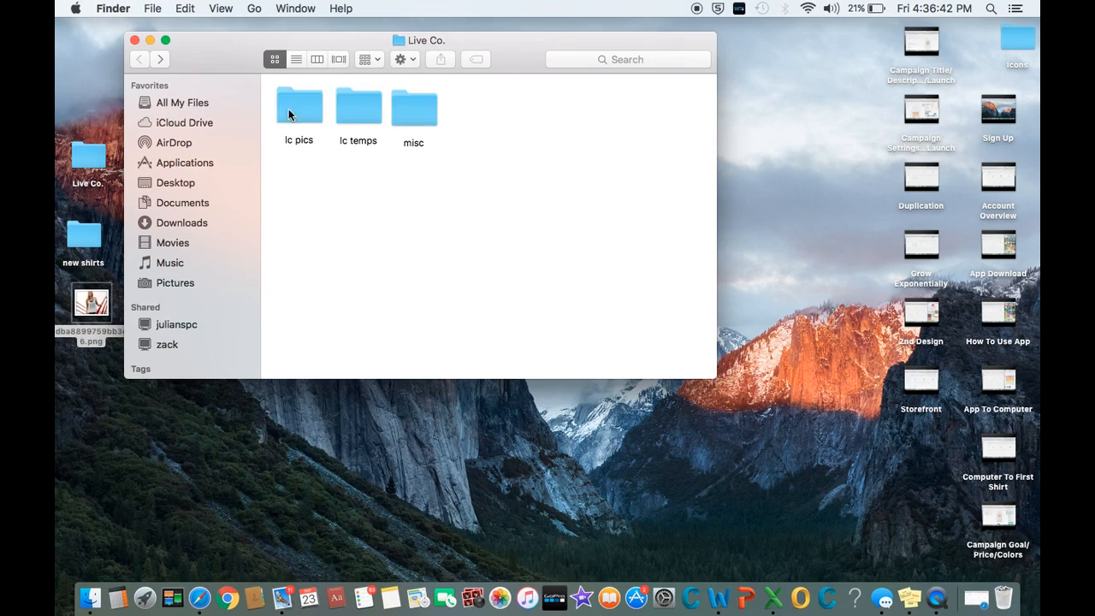
# Browse the lc pics shirt photos, return to Live Co., and close its window
pyautogui.doubleClick(298, 105)
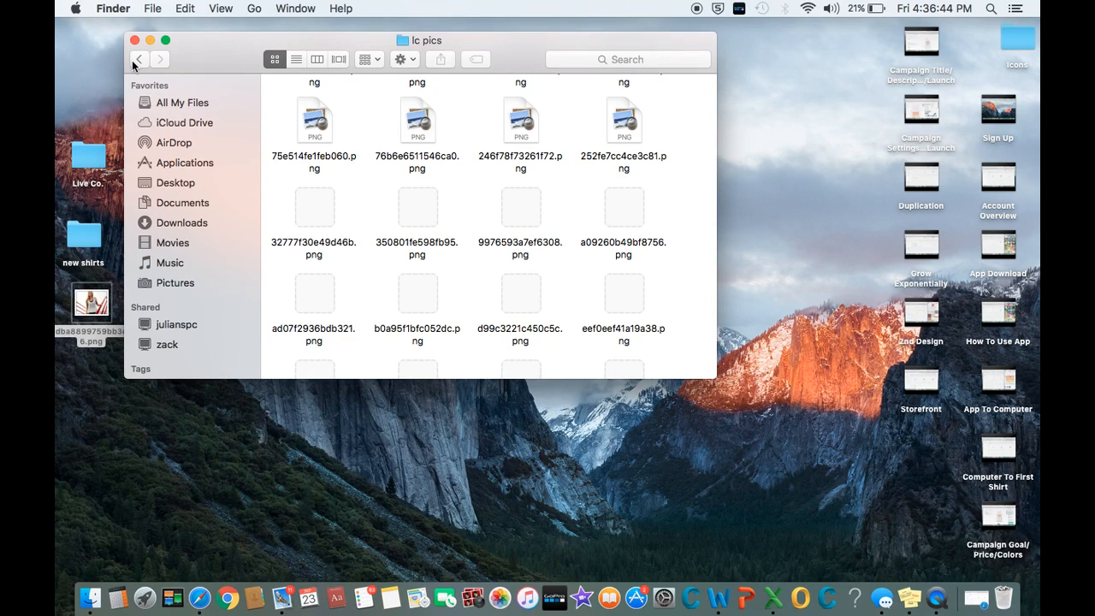
pyautogui.moveTo(139, 59)
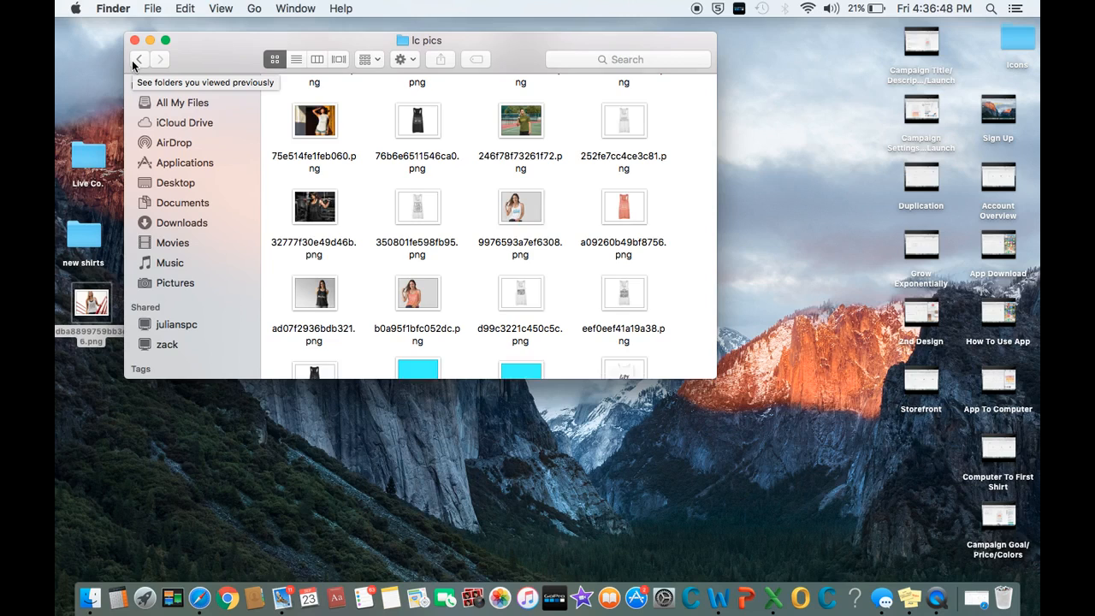
pyautogui.click(136, 59)
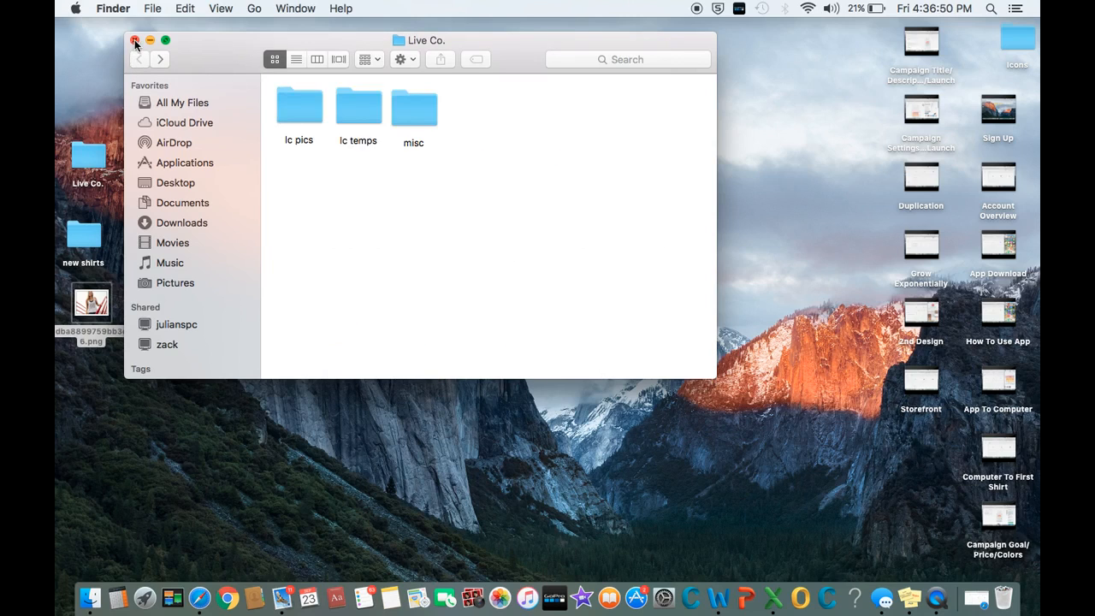
pyautogui.moveTo(174, 52)
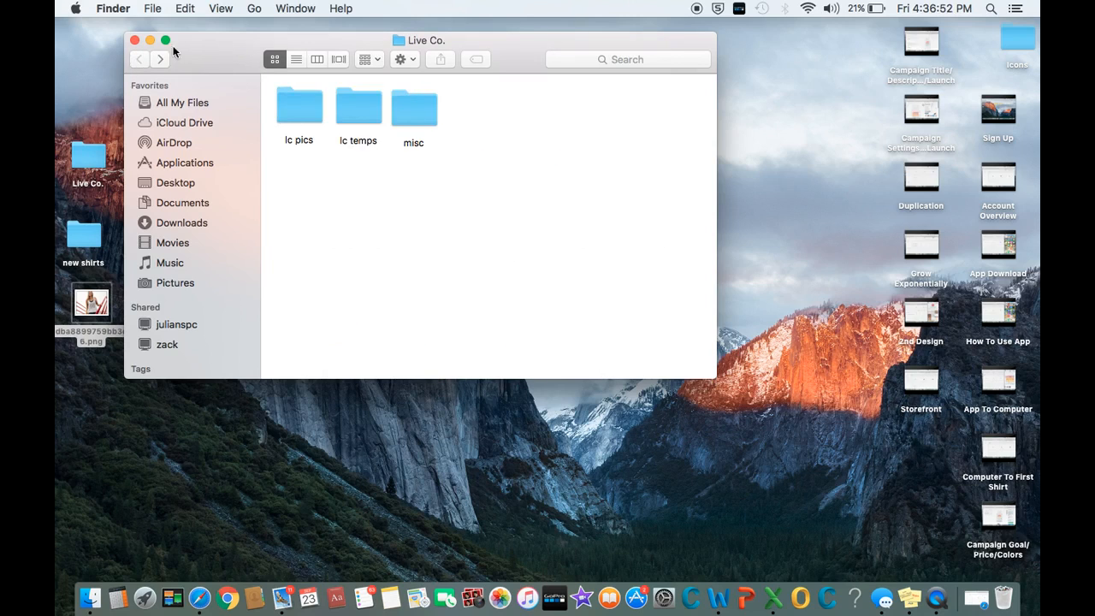
pyautogui.moveTo(381, 105)
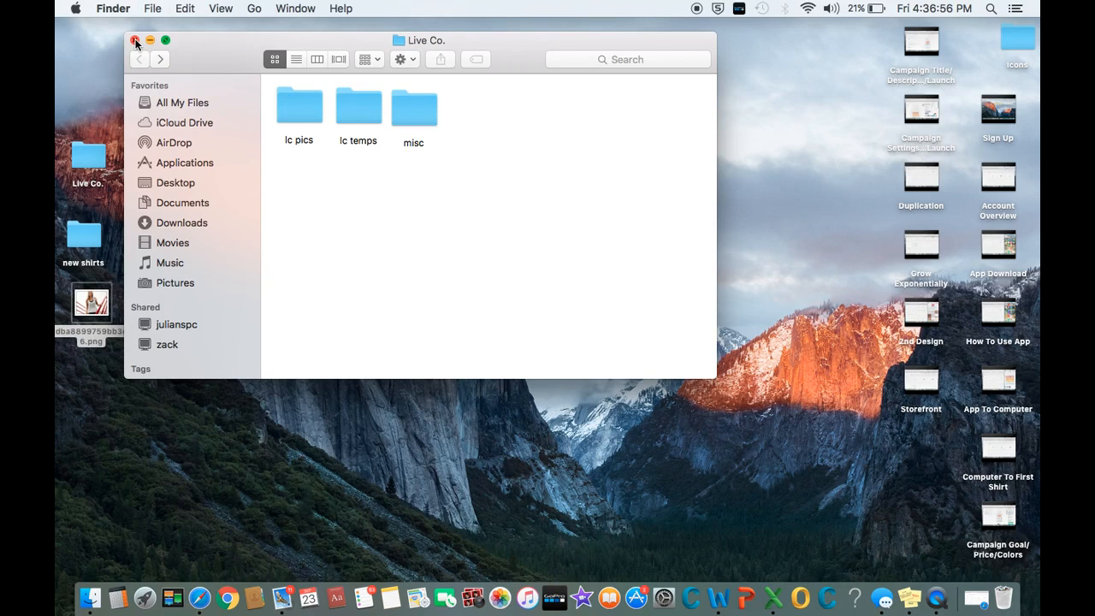
pyautogui.click(133, 41)
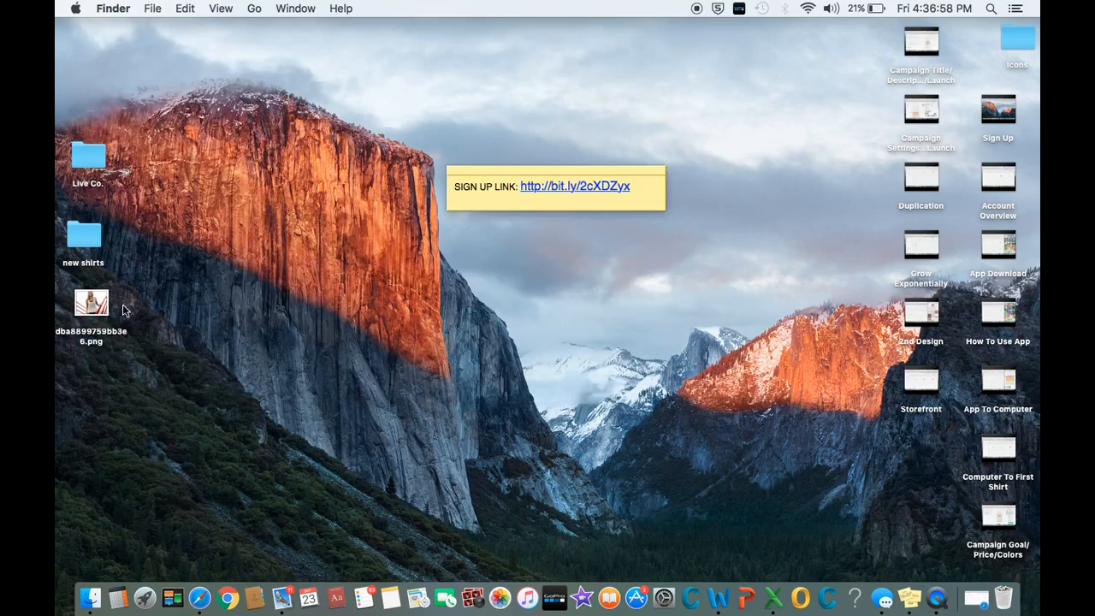
pyautogui.moveTo(446, 515)
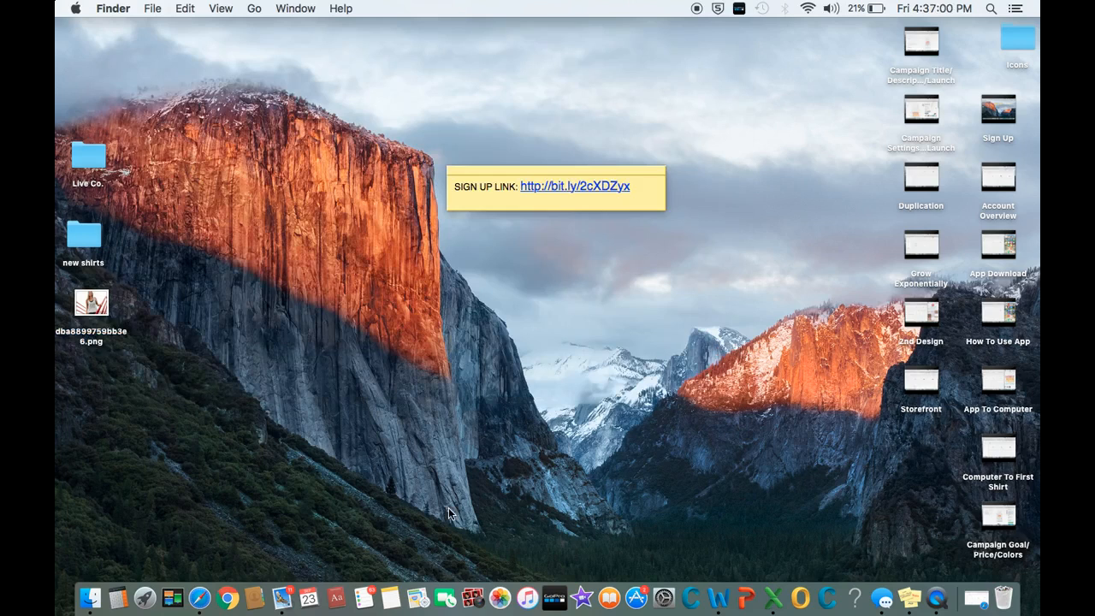